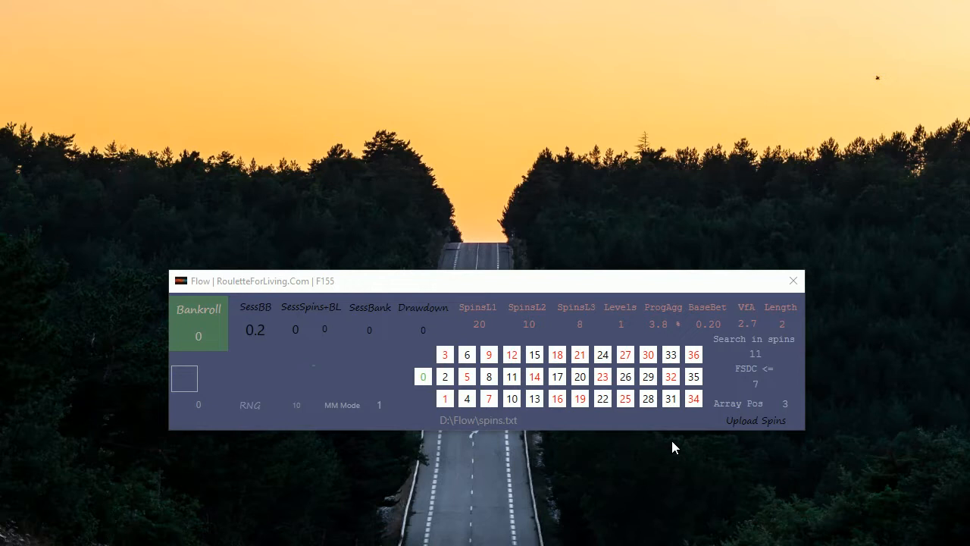
{"action": "mouse_move", "coordinate": [668, 442]}
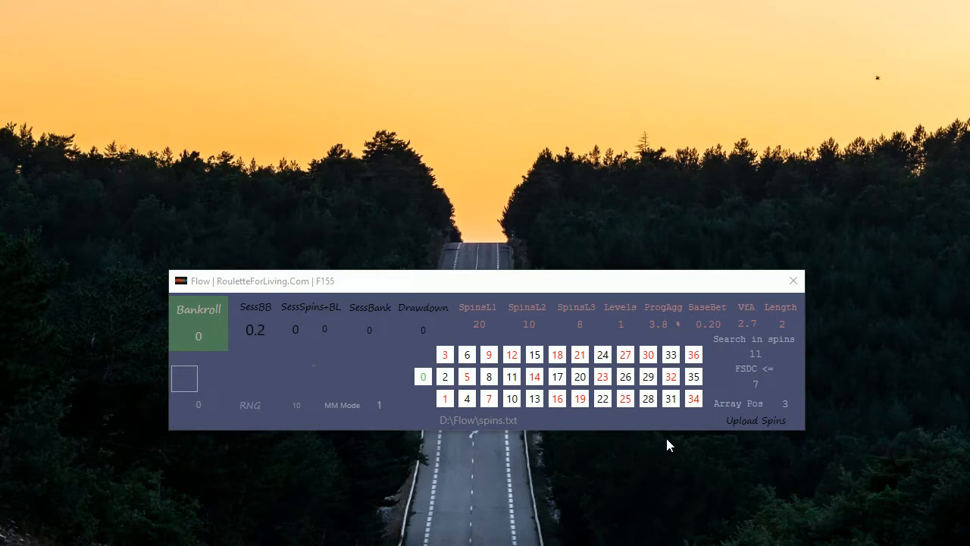
{"action": "mouse_move", "coordinate": [512, 476]}
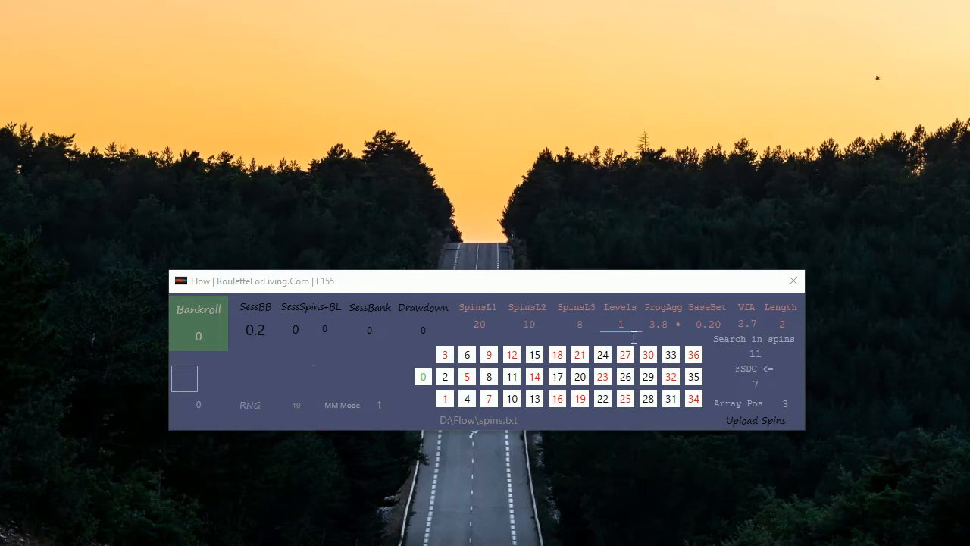
{"action": "type", "text": "3"}
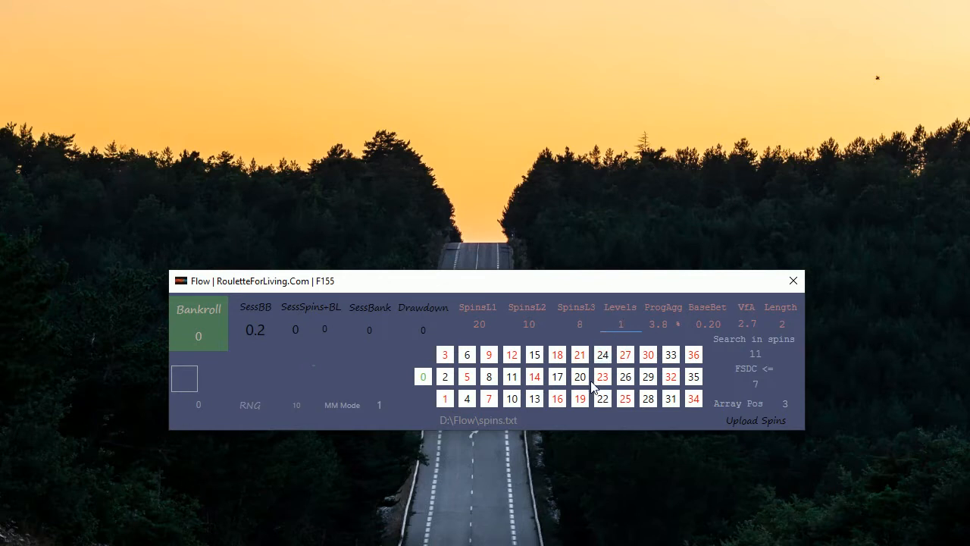
{"action": "left_click", "coordinate": [706, 325]}
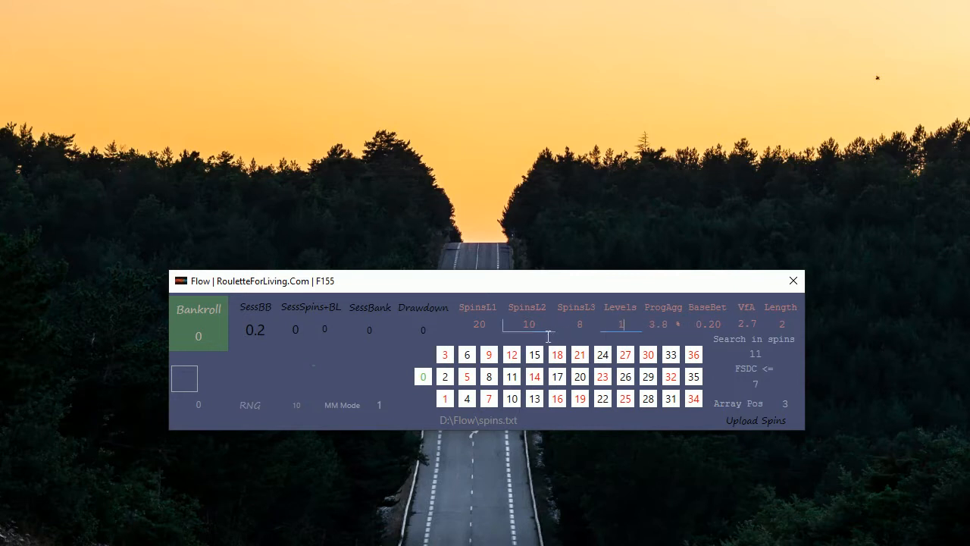
{"action": "mouse_move", "coordinate": [488, 320]}
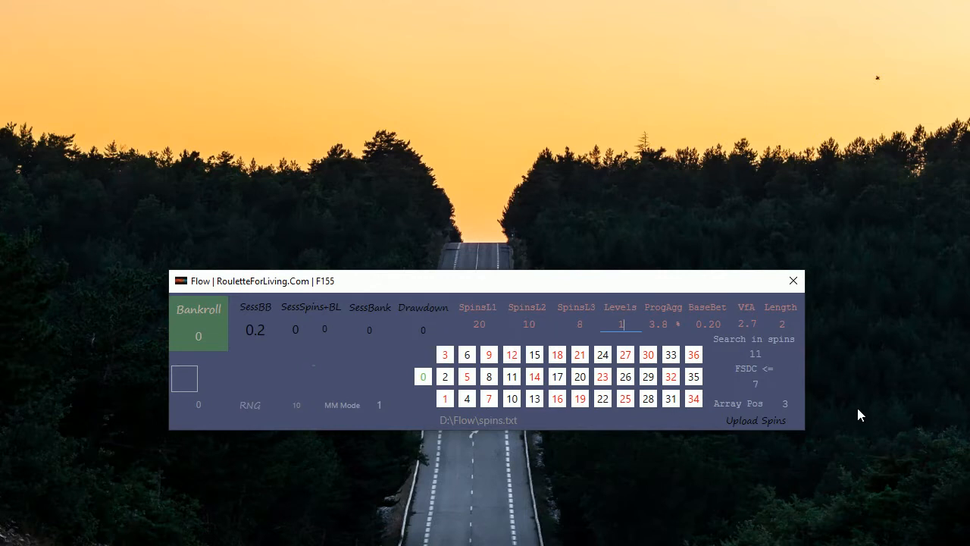
{"action": "mouse_move", "coordinate": [371, 306]}
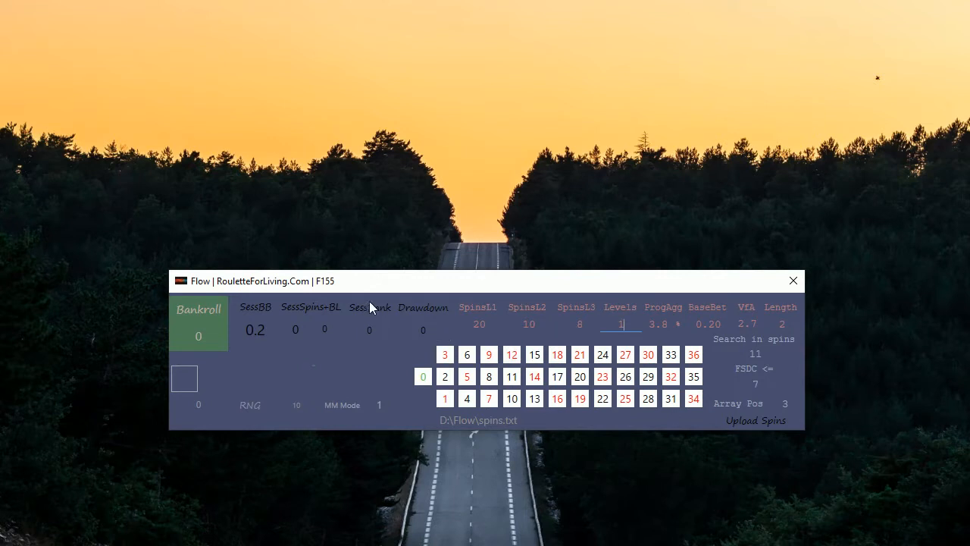
{"action": "mouse_move", "coordinate": [244, 324]}
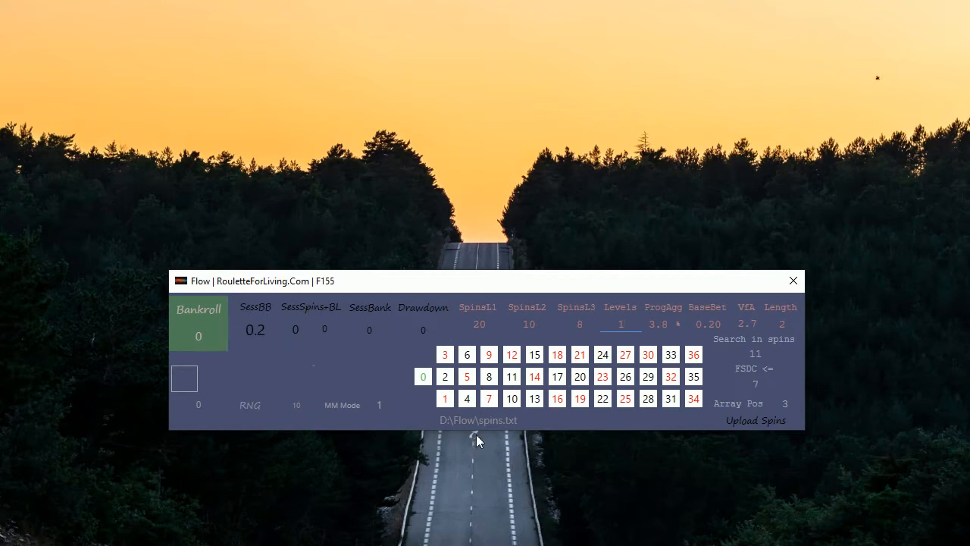
{"action": "mouse_move", "coordinate": [741, 355]}
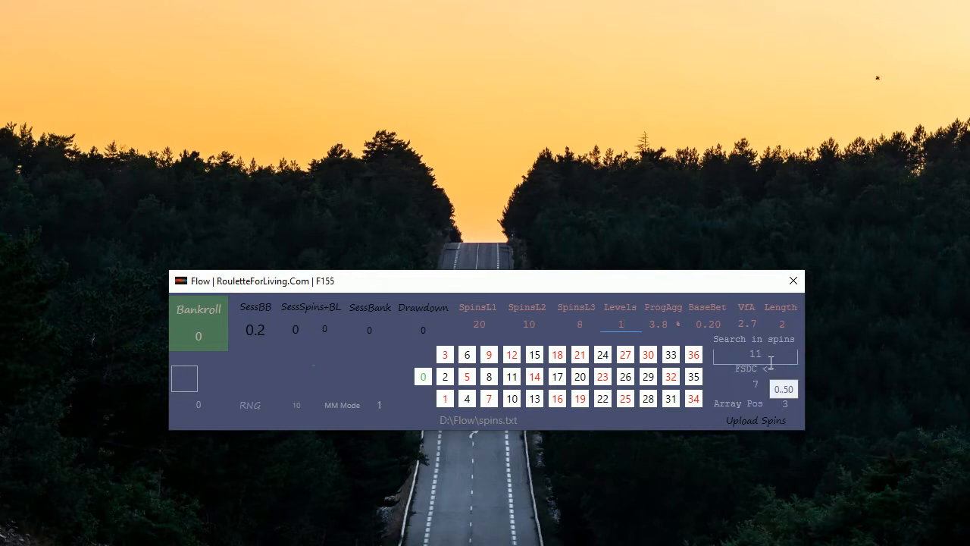
{"action": "mouse_move", "coordinate": [845, 369]}
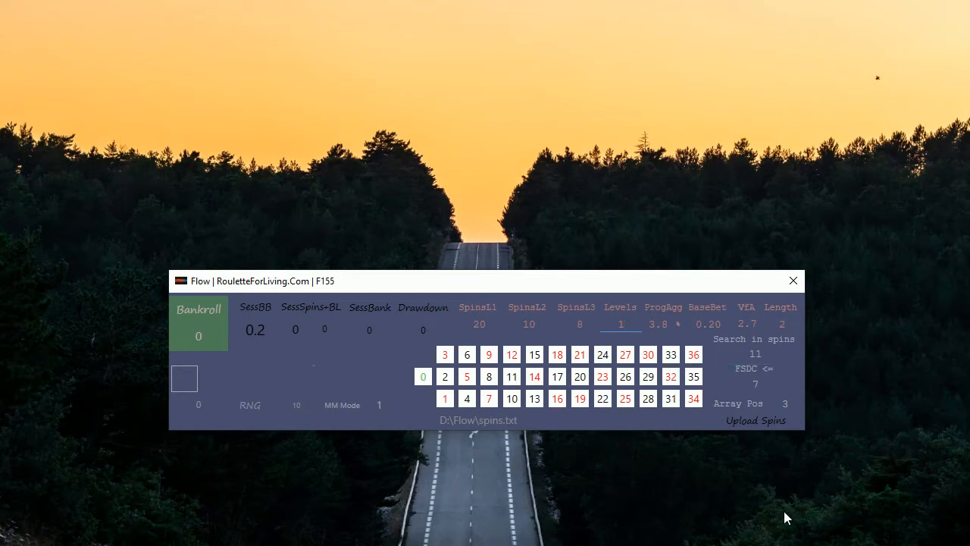
{"action": "mouse_move", "coordinate": [794, 514]}
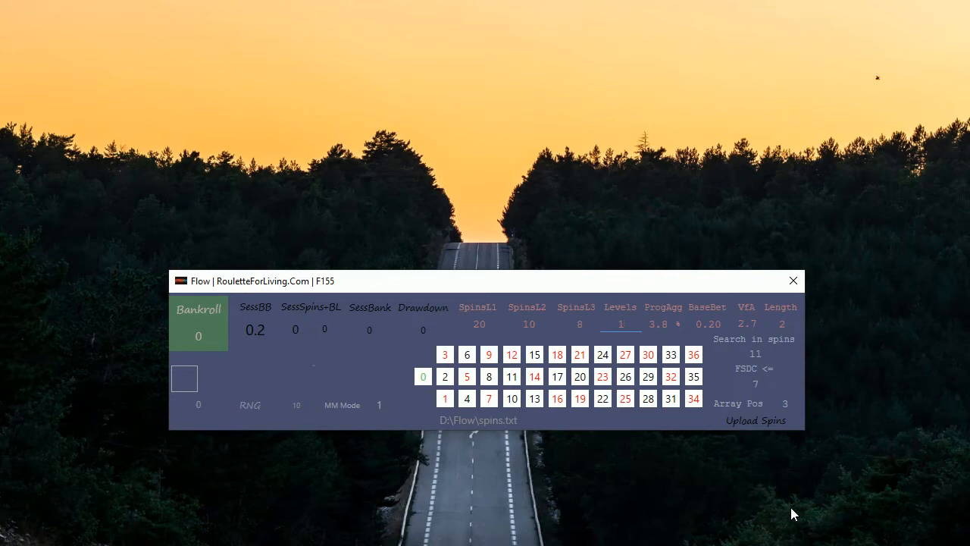
{"action": "left_click", "coordinate": [620, 324]}
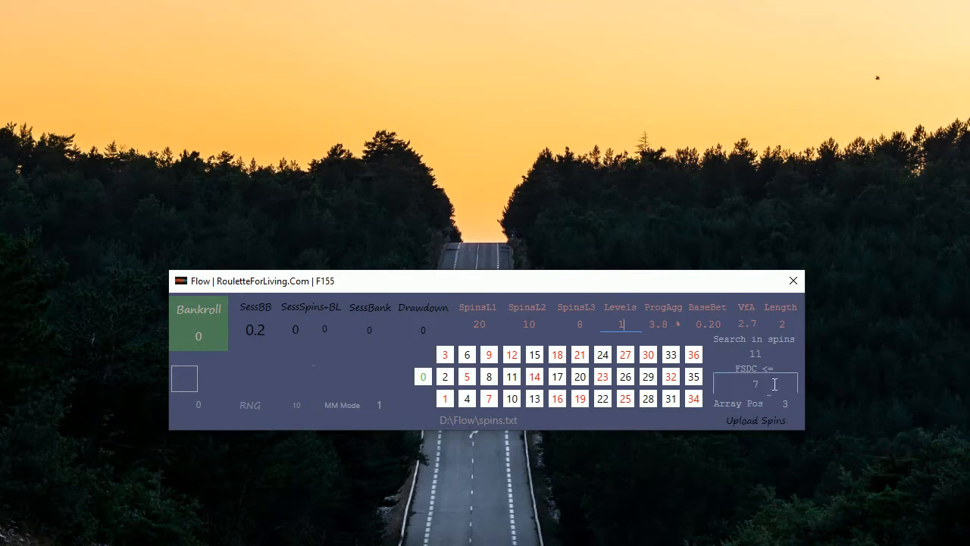
{"action": "mouse_move", "coordinate": [873, 409]}
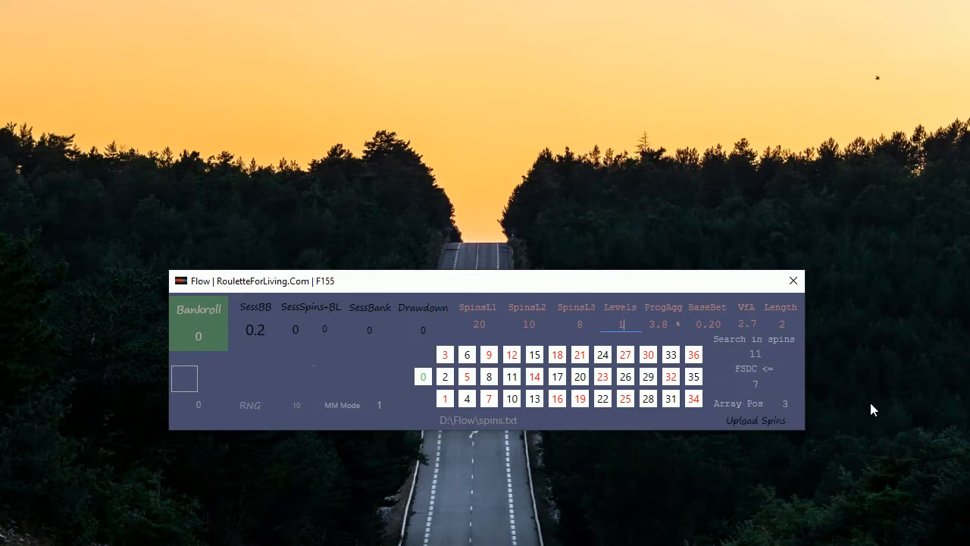
{"action": "mouse_move", "coordinate": [831, 381]}
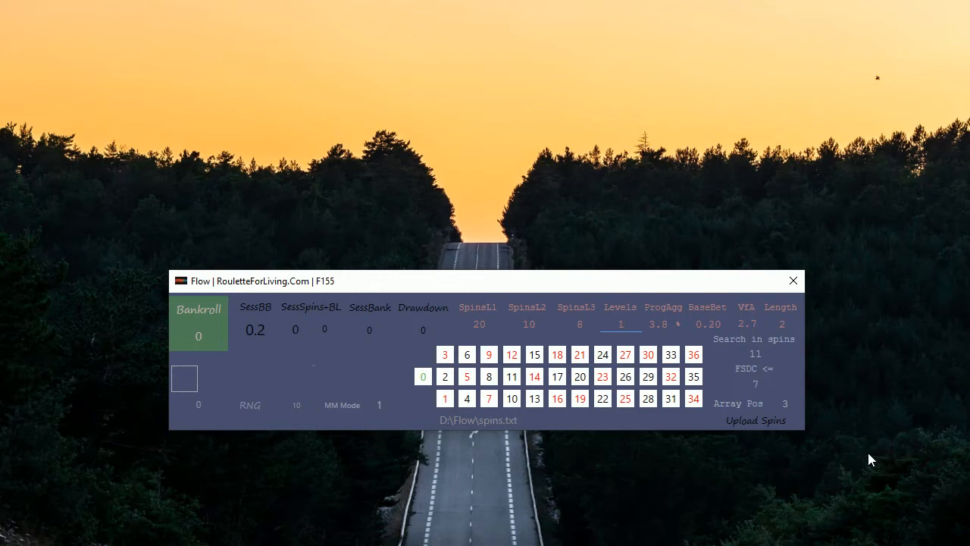
{"action": "left_click", "coordinate": [621, 324]}
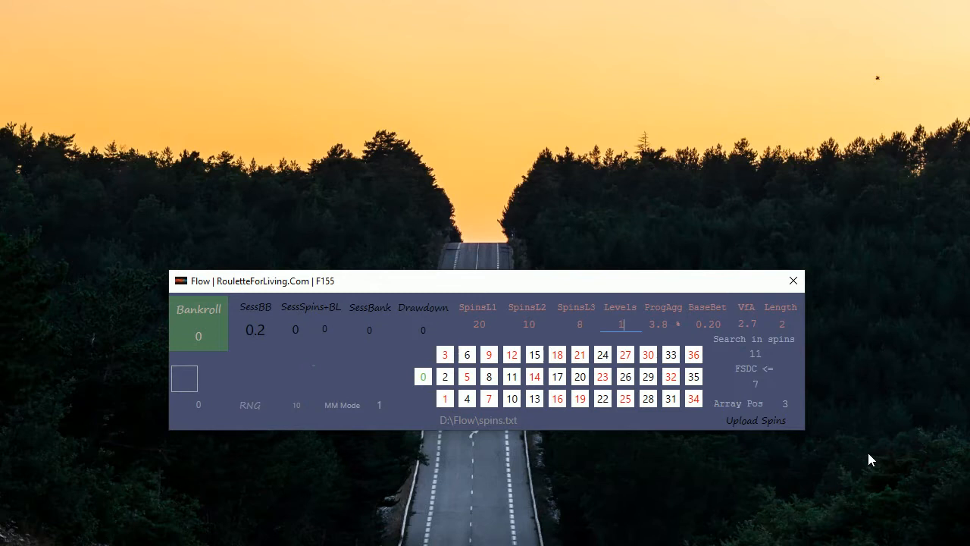
{"action": "mouse_move", "coordinate": [533, 376]}
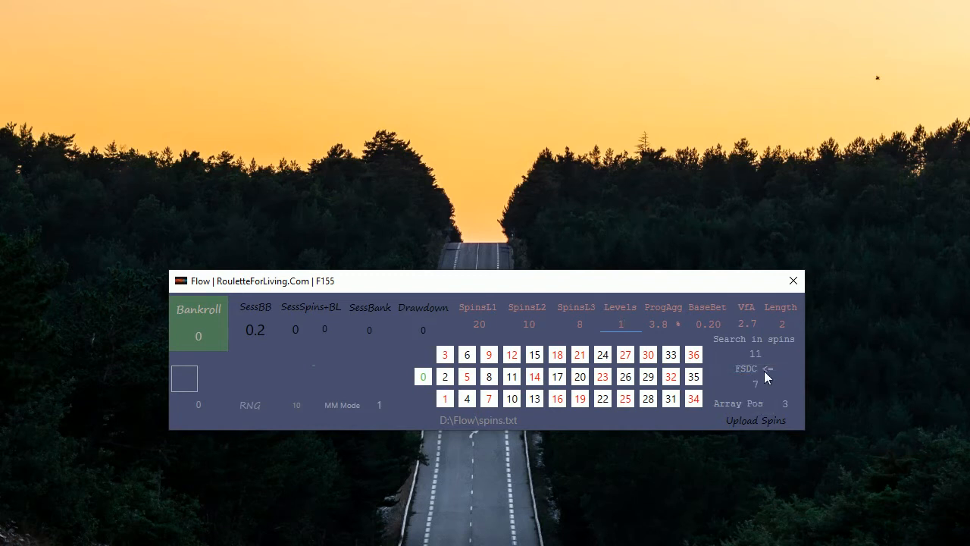
{"action": "left_click", "coordinate": [754, 385]}
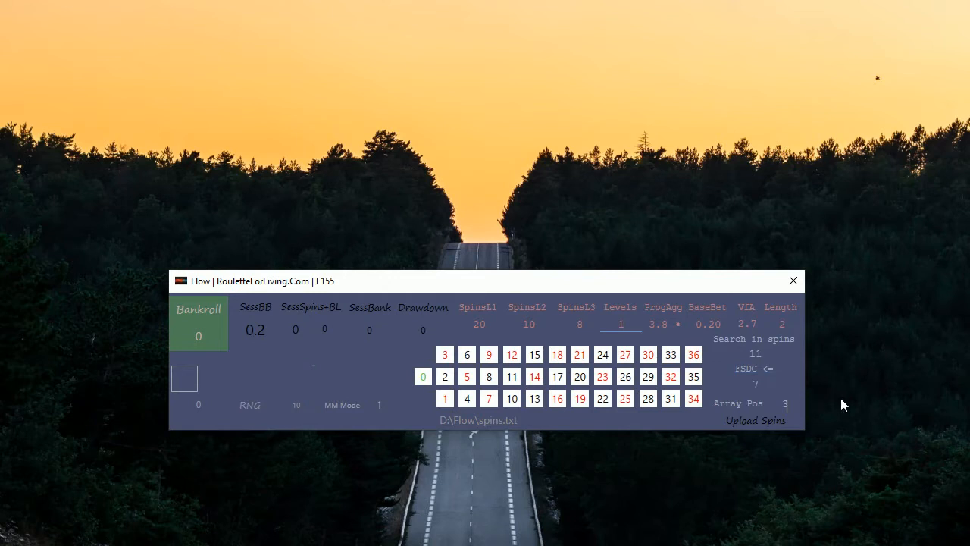
{"action": "left_click", "coordinate": [755, 354]}
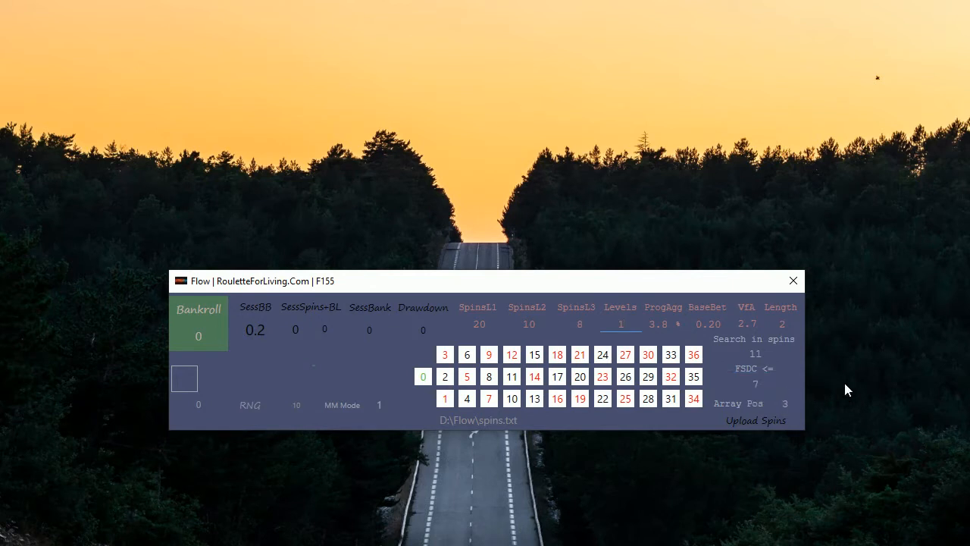
{"action": "mouse_move", "coordinate": [828, 389]}
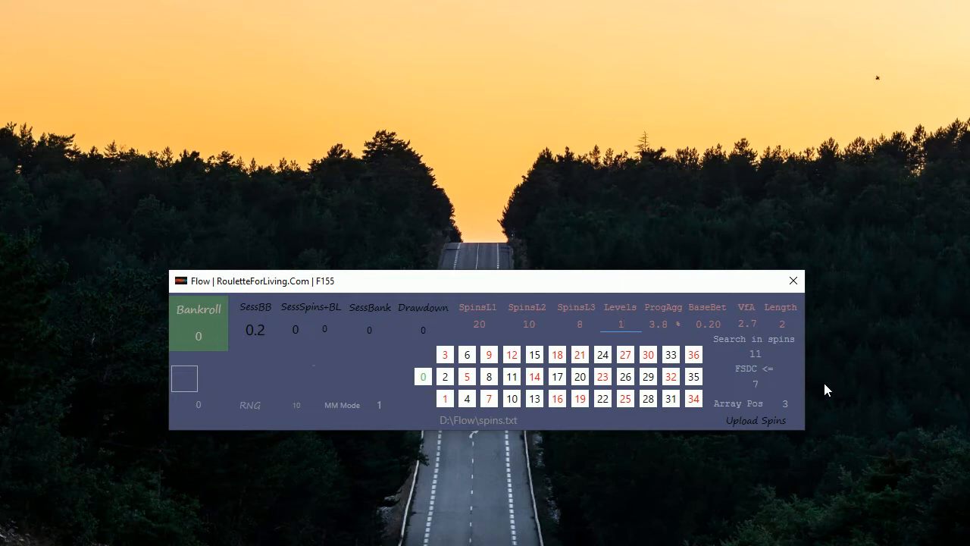
{"action": "left_click", "coordinate": [620, 325]}
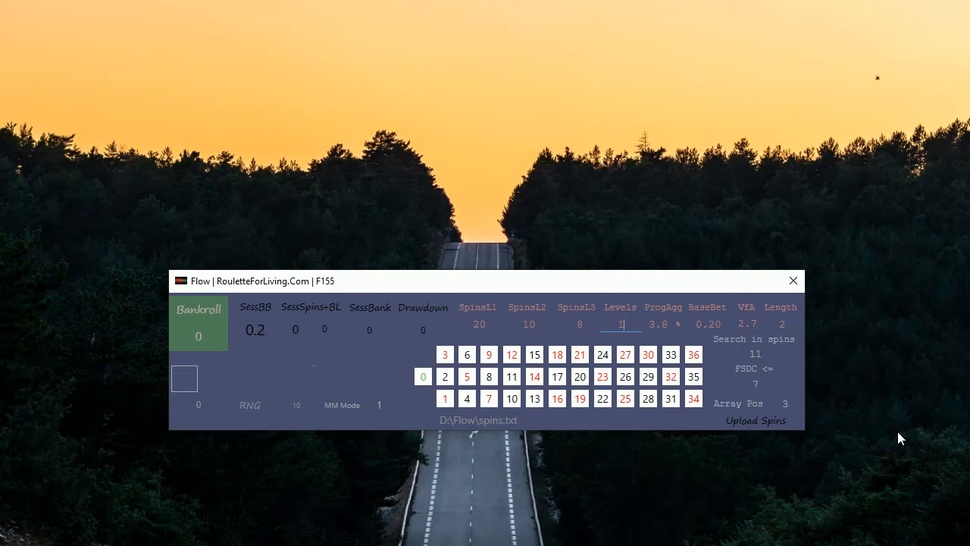
{"action": "mouse_move", "coordinate": [879, 415]}
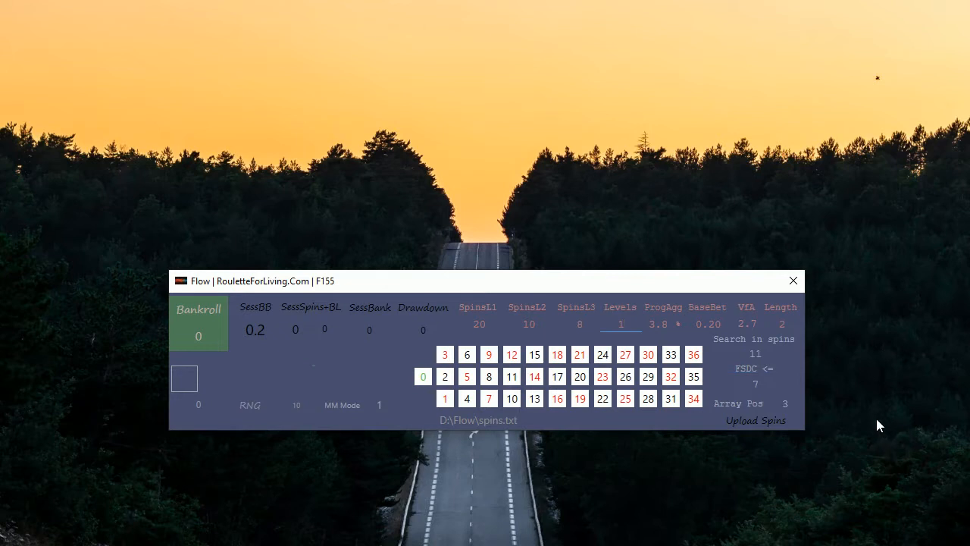
{"action": "left_click", "coordinate": [755, 385]}
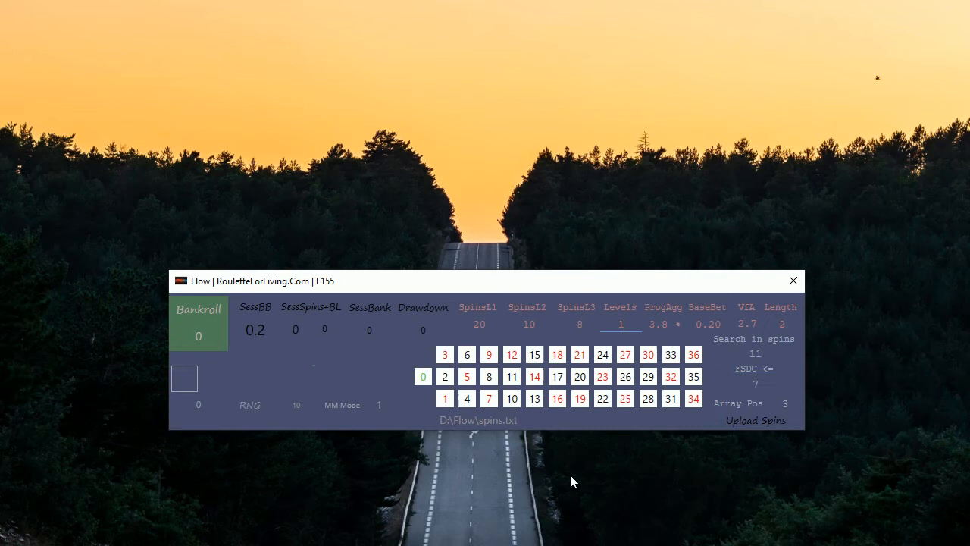
{"action": "mouse_move", "coordinate": [679, 501]}
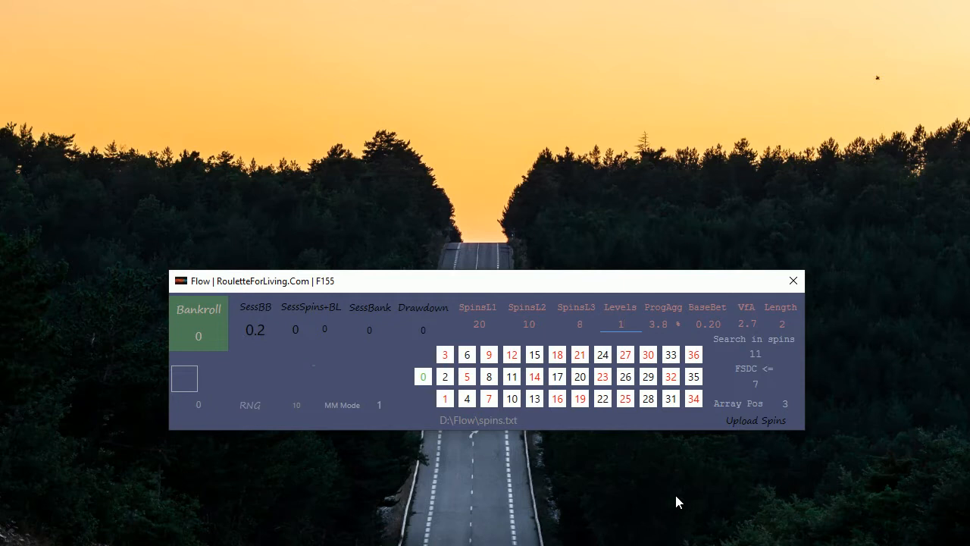
{"action": "mouse_move", "coordinate": [620, 503]}
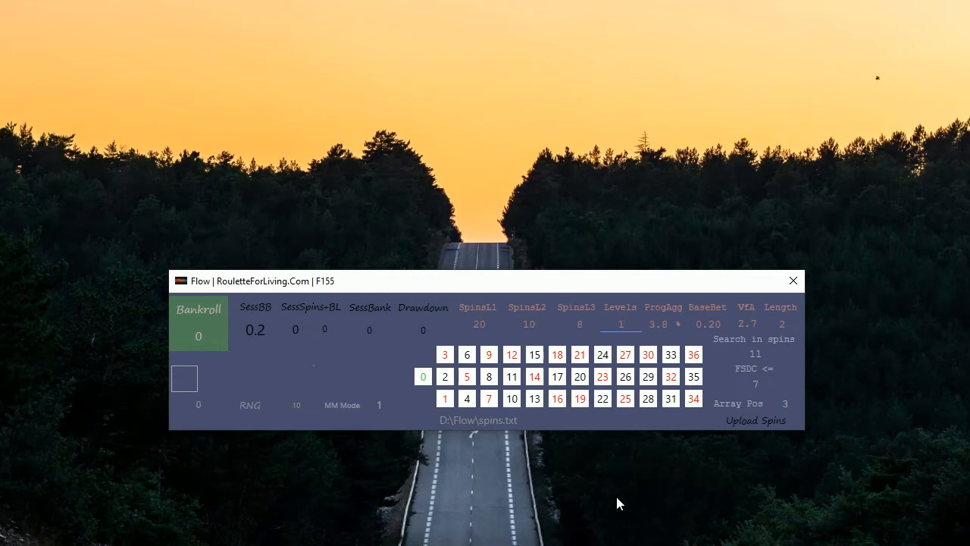
{"action": "left_click", "coordinate": [250, 403]}
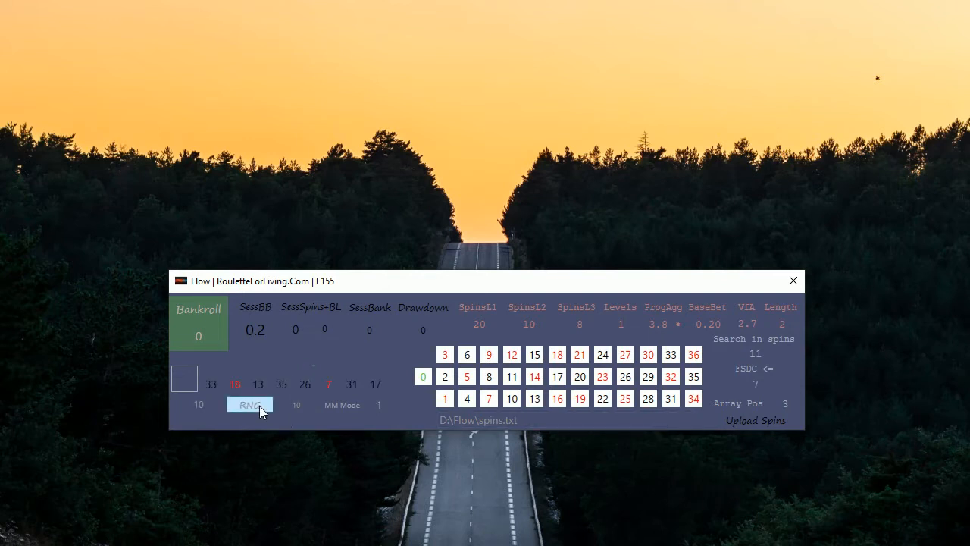
{"action": "left_click", "coordinate": [250, 405]}
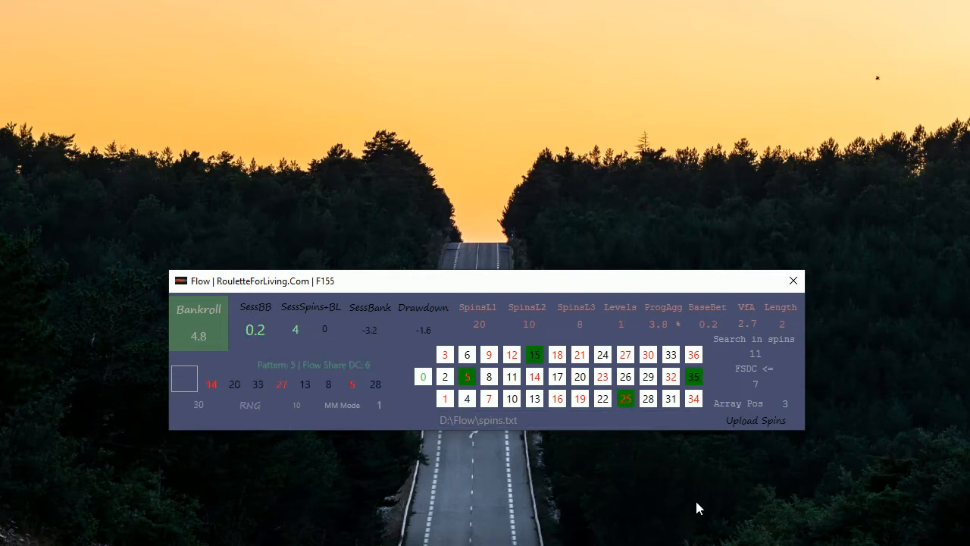
{"action": "mouse_move", "coordinate": [533, 376]}
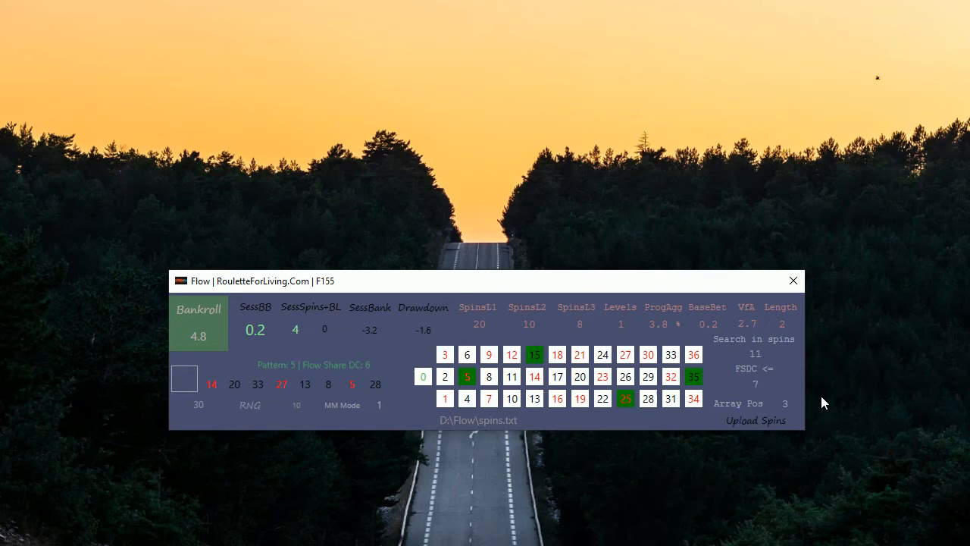
{"action": "mouse_move", "coordinate": [750, 406]}
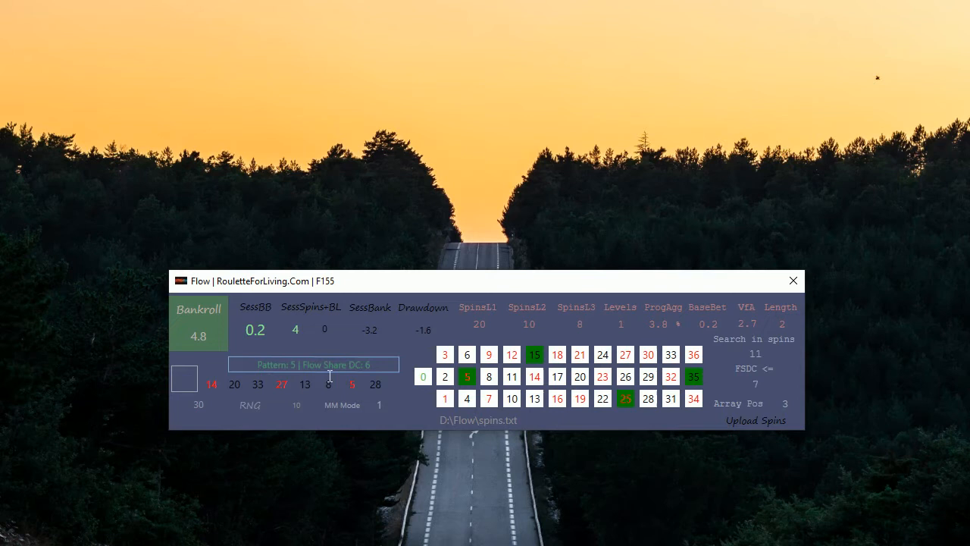
{"action": "mouse_move", "coordinate": [375, 376]}
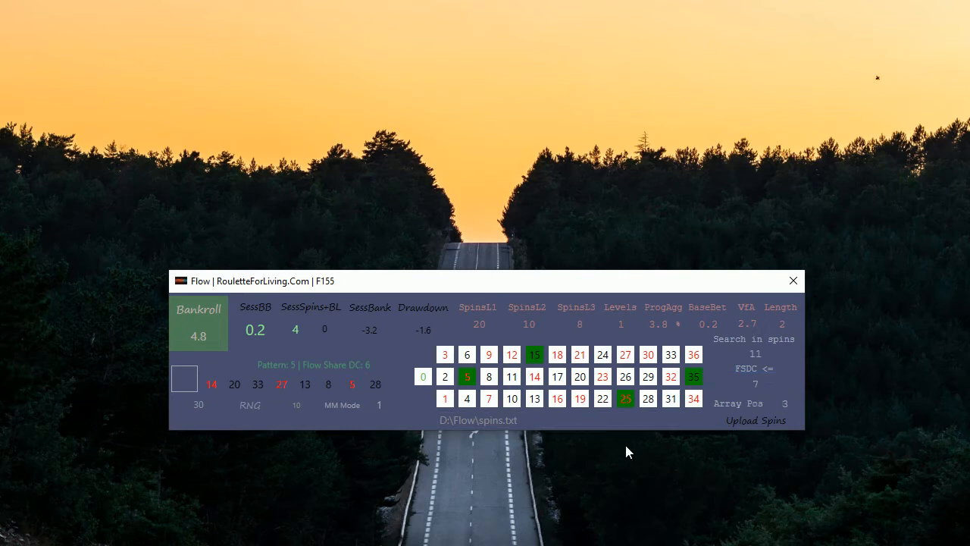
{"action": "left_click", "coordinate": [312, 364]}
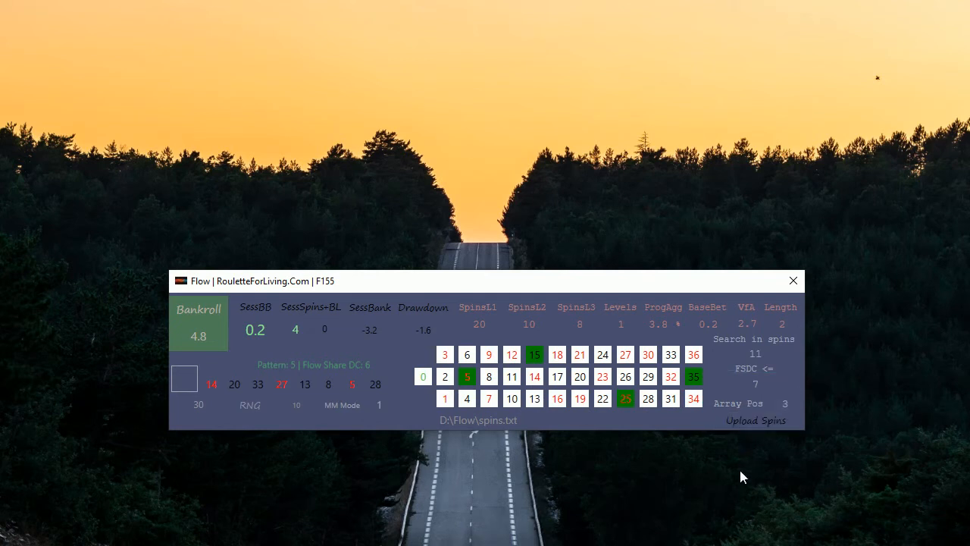
{"action": "mouse_move", "coordinate": [726, 469]}
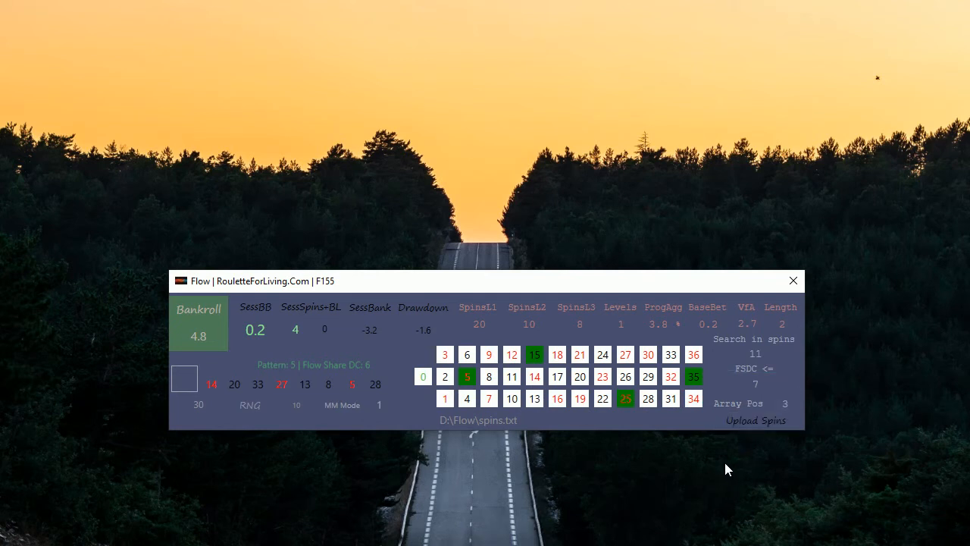
{"action": "mouse_move", "coordinate": [297, 439]}
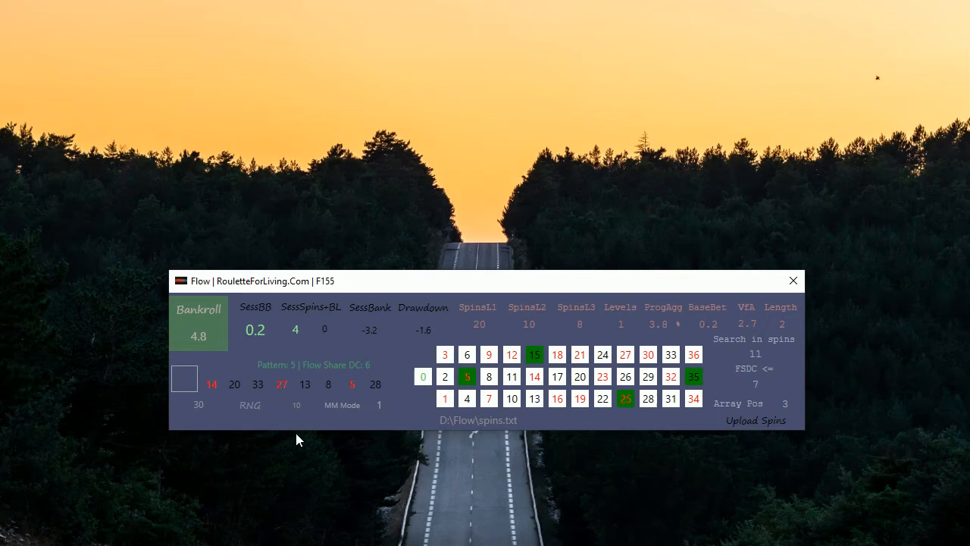
{"action": "left_click", "coordinate": [197, 403]}
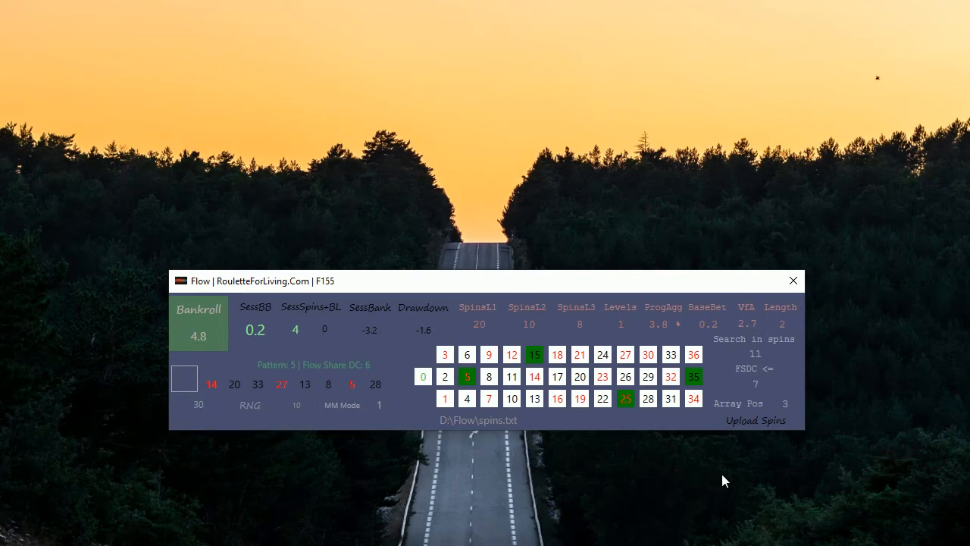
{"action": "mouse_move", "coordinate": [731, 483]}
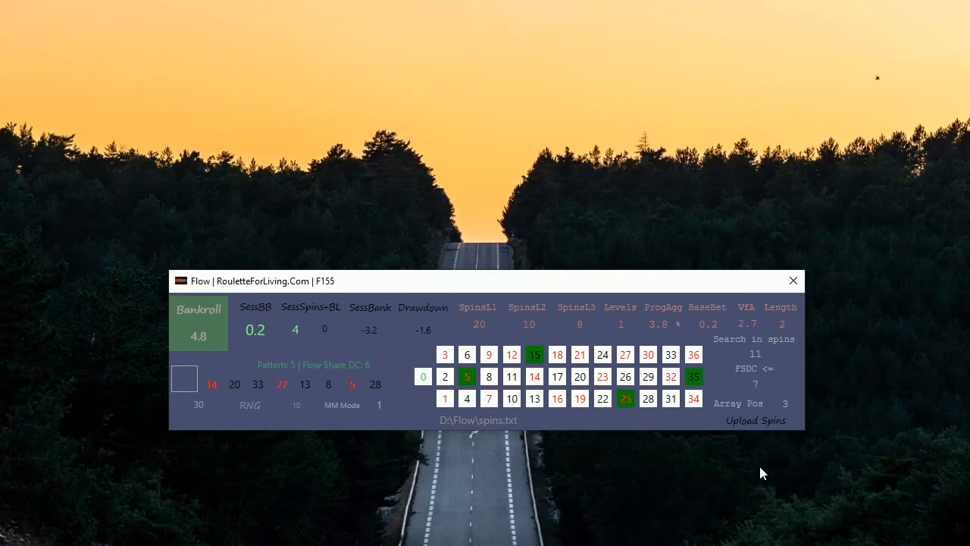
{"action": "left_click", "coordinate": [754, 355]}
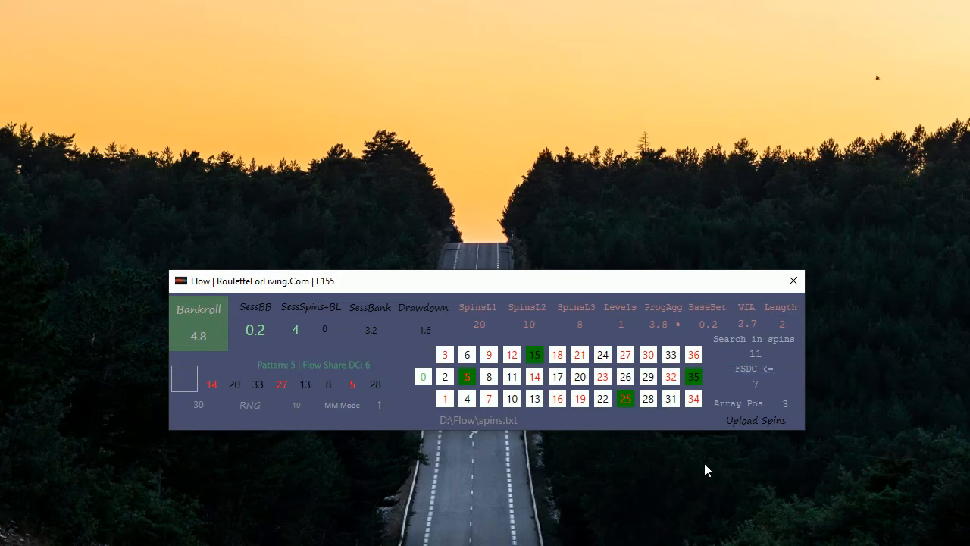
{"action": "mouse_move", "coordinate": [532, 485]}
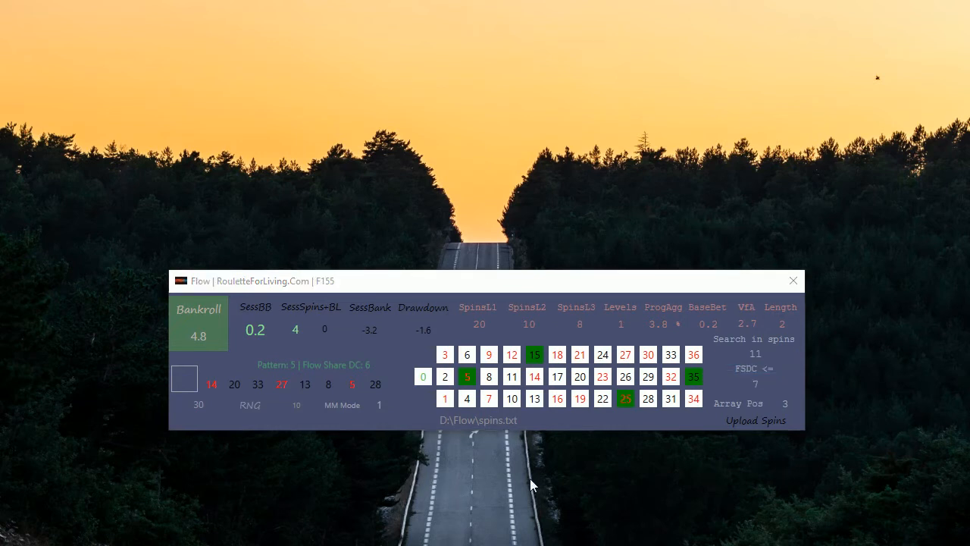
{"action": "mouse_move", "coordinate": [770, 482]}
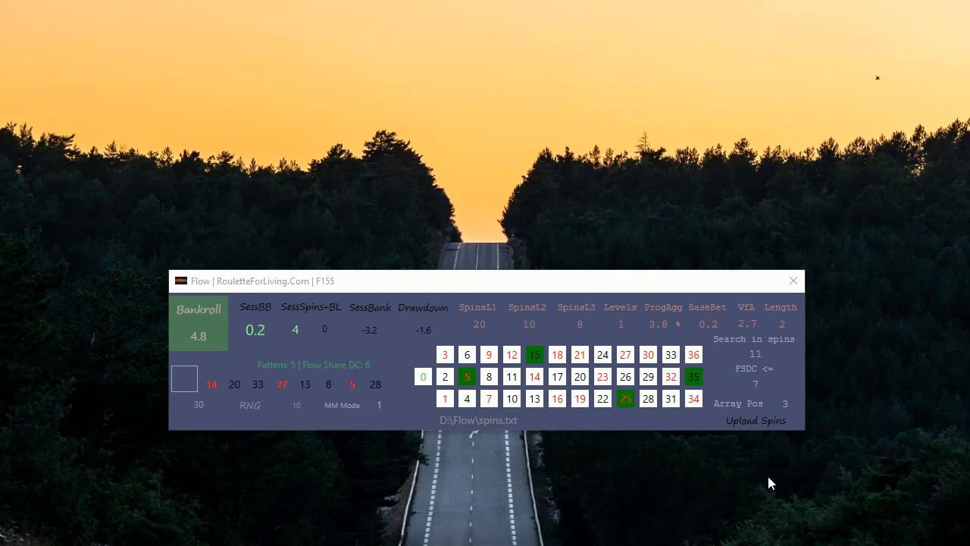
{"action": "mouse_move", "coordinate": [718, 413]}
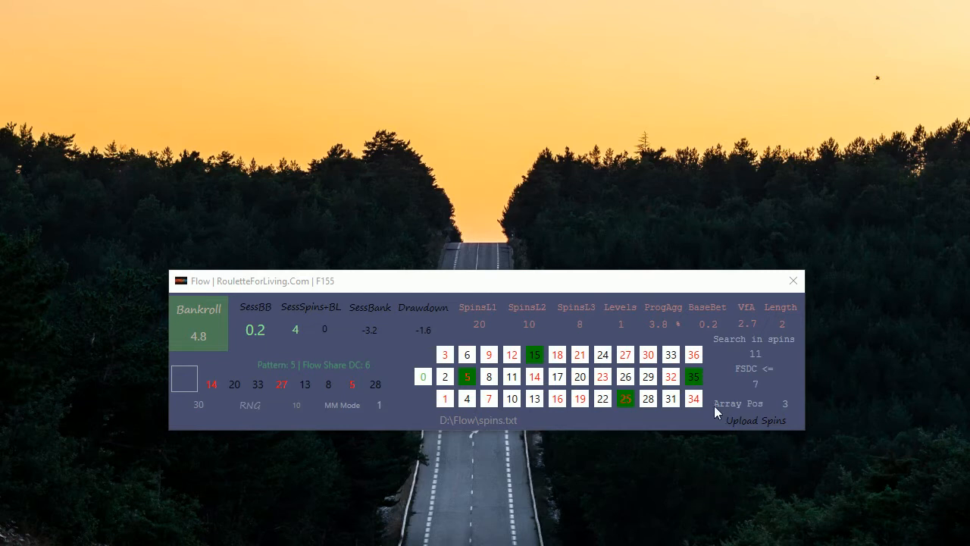
{"action": "mouse_move", "coordinate": [767, 410]}
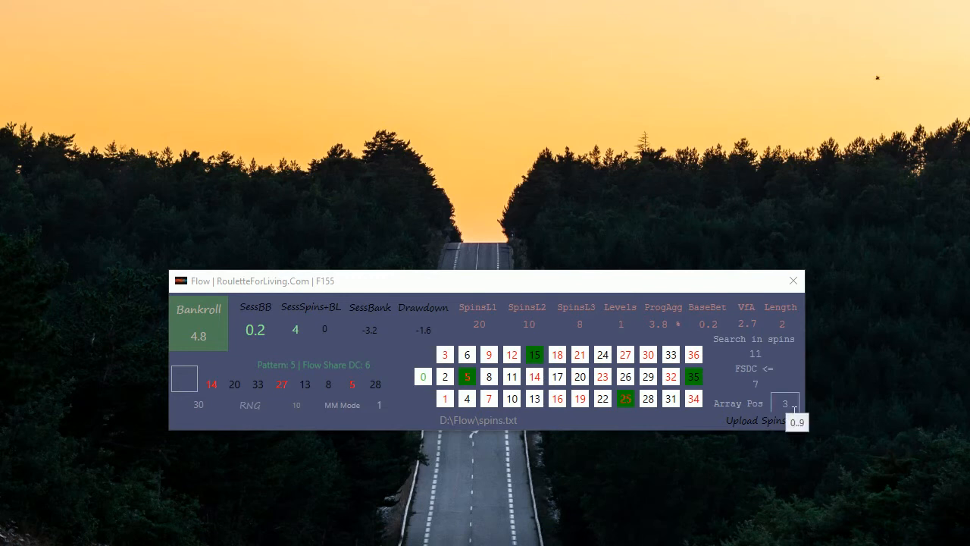
{"action": "mouse_move", "coordinate": [774, 481]}
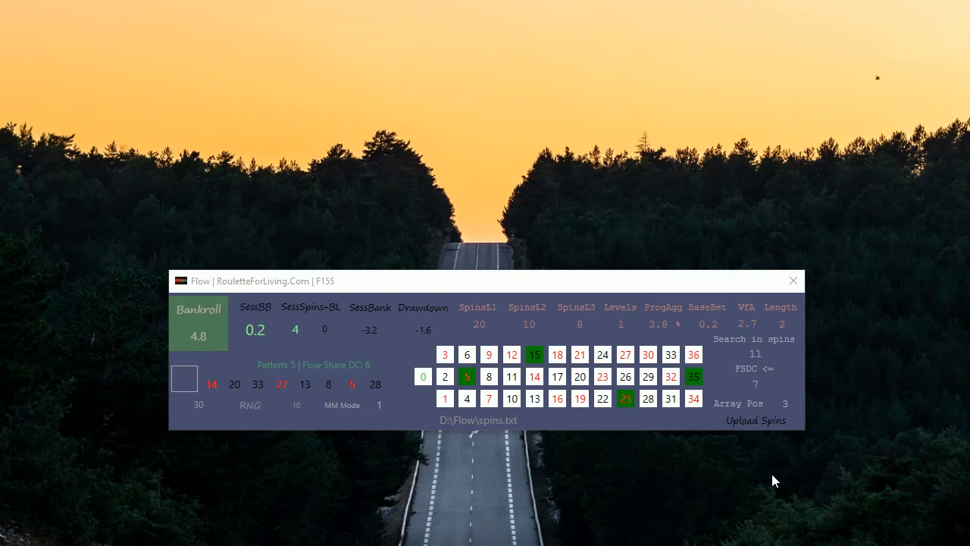
{"action": "left_click", "coordinate": [785, 403]}
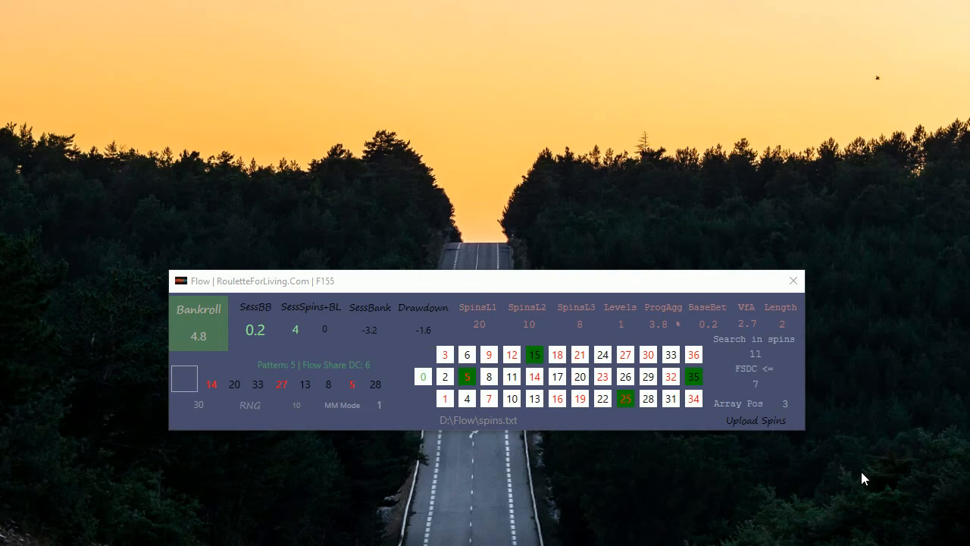
{"action": "mouse_move", "coordinate": [739, 372]}
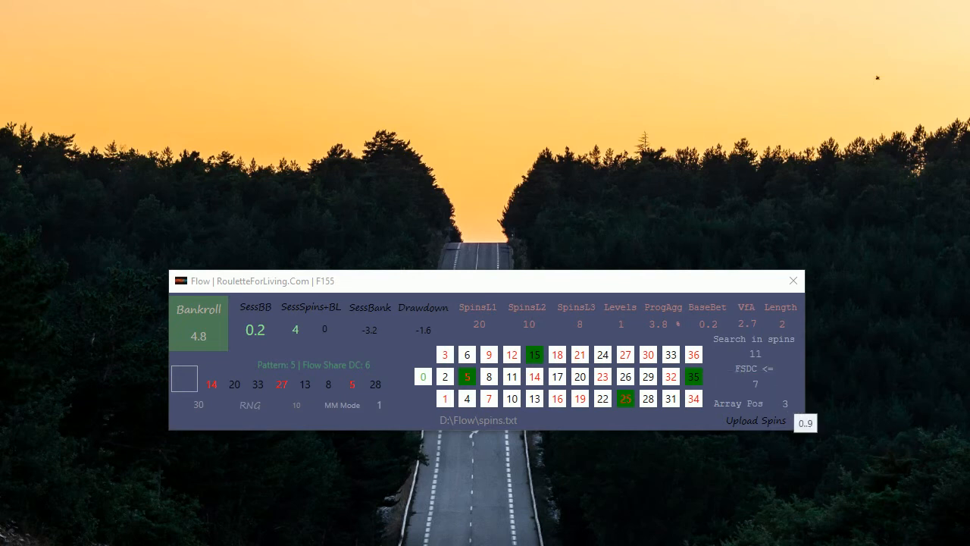
{"action": "mouse_move", "coordinate": [846, 435]}
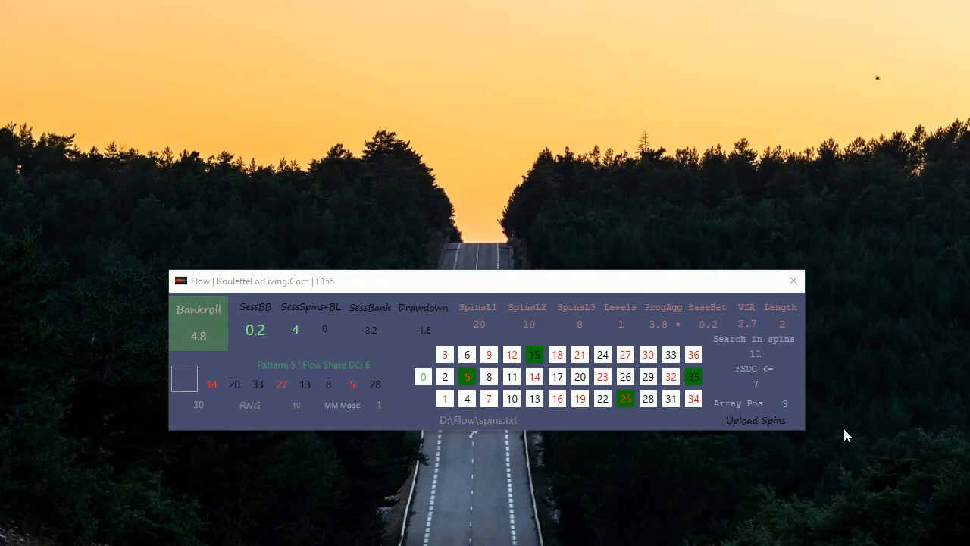
{"action": "mouse_move", "coordinate": [826, 421]}
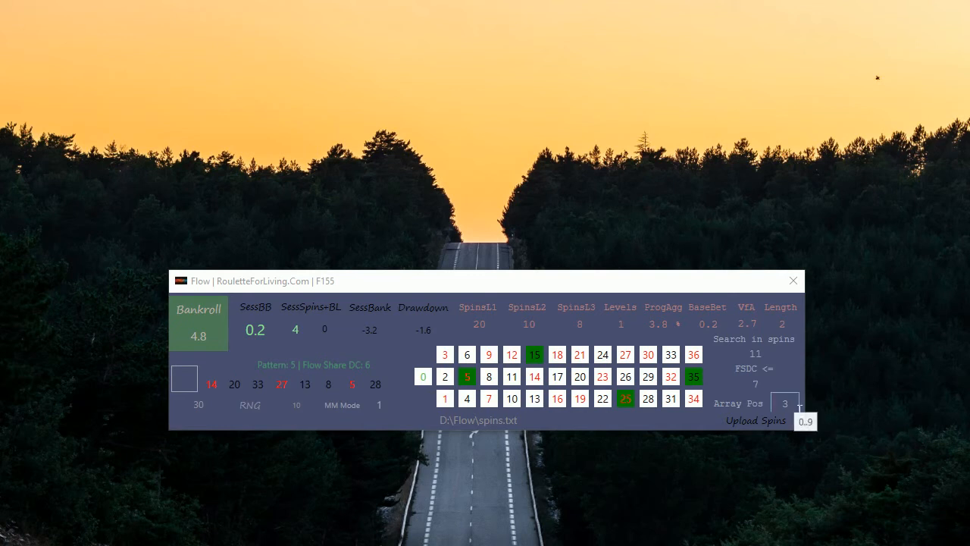
{"action": "mouse_move", "coordinate": [836, 489]}
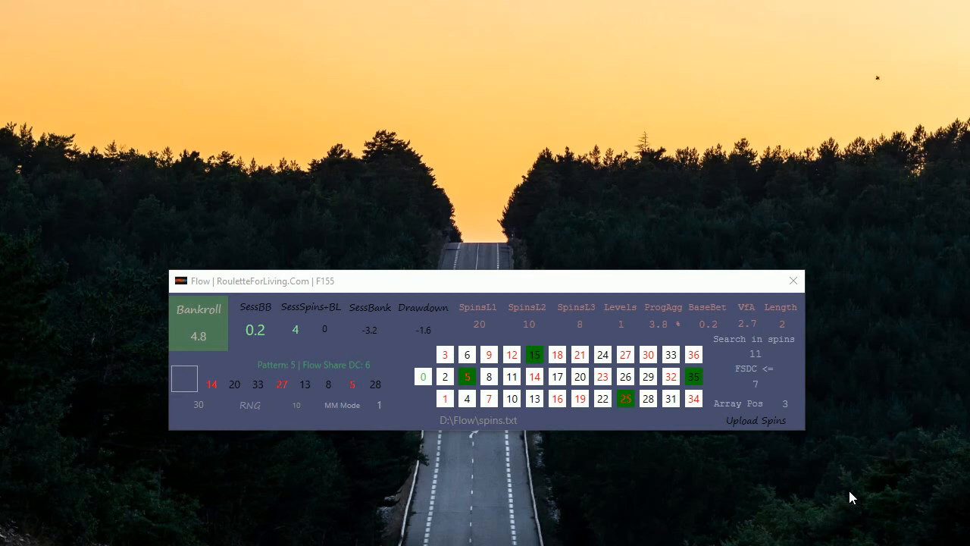
{"action": "mouse_move", "coordinate": [806, 506]}
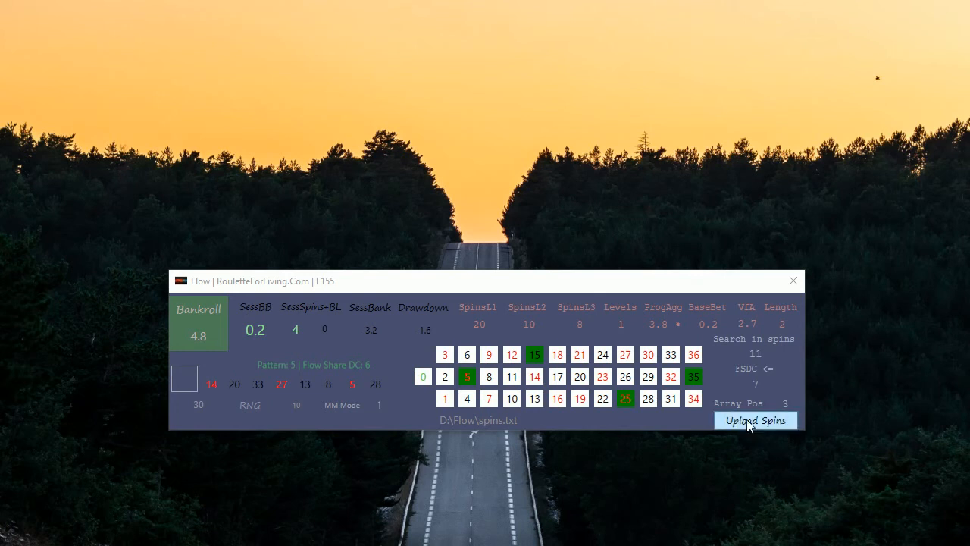
{"action": "mouse_move", "coordinate": [886, 522]}
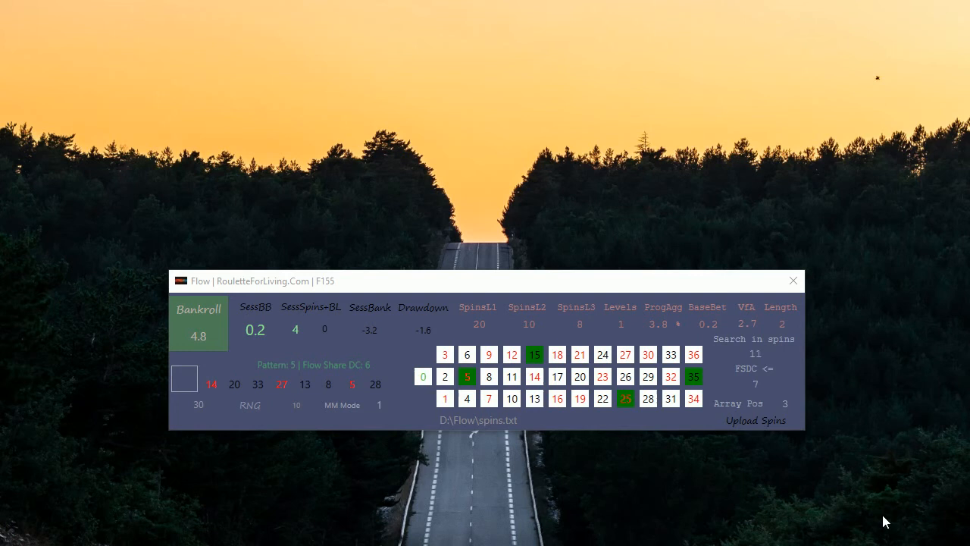
{"action": "left_click", "coordinate": [785, 403]}
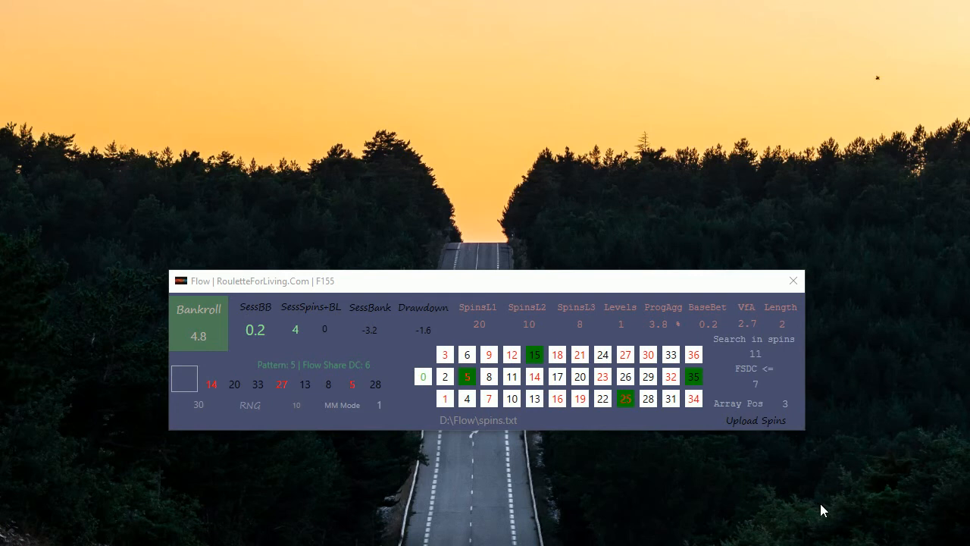
{"action": "mouse_move", "coordinate": [824, 503]}
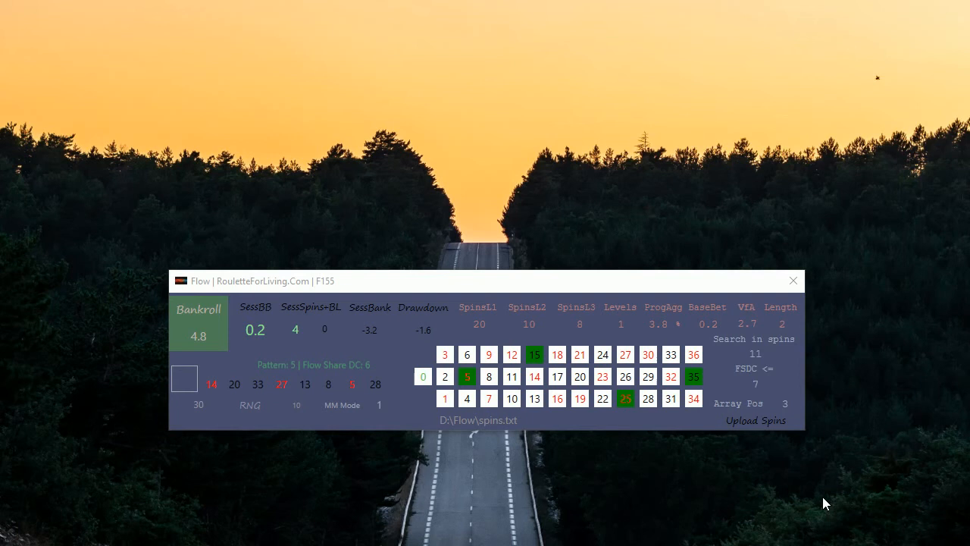
{"action": "mouse_move", "coordinate": [829, 421]}
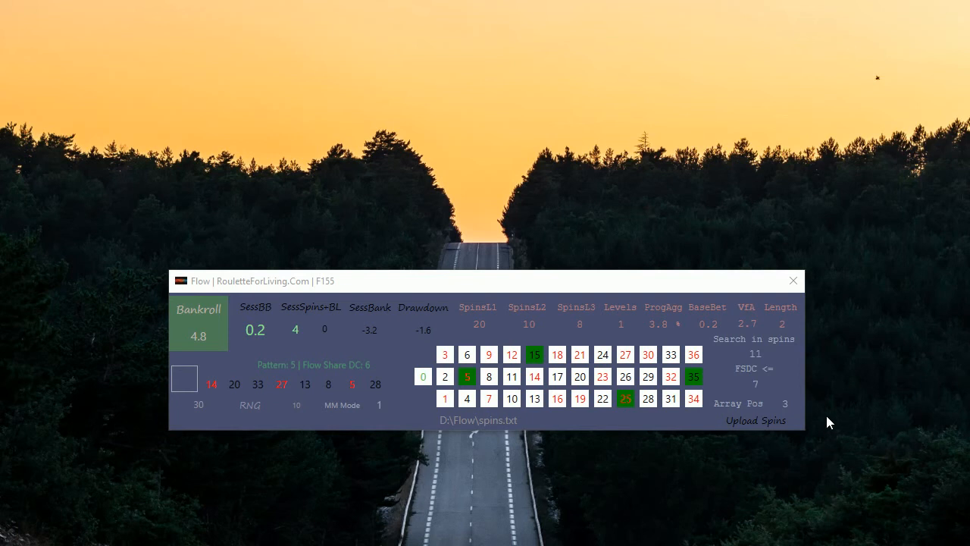
{"action": "mouse_move", "coordinate": [824, 448]}
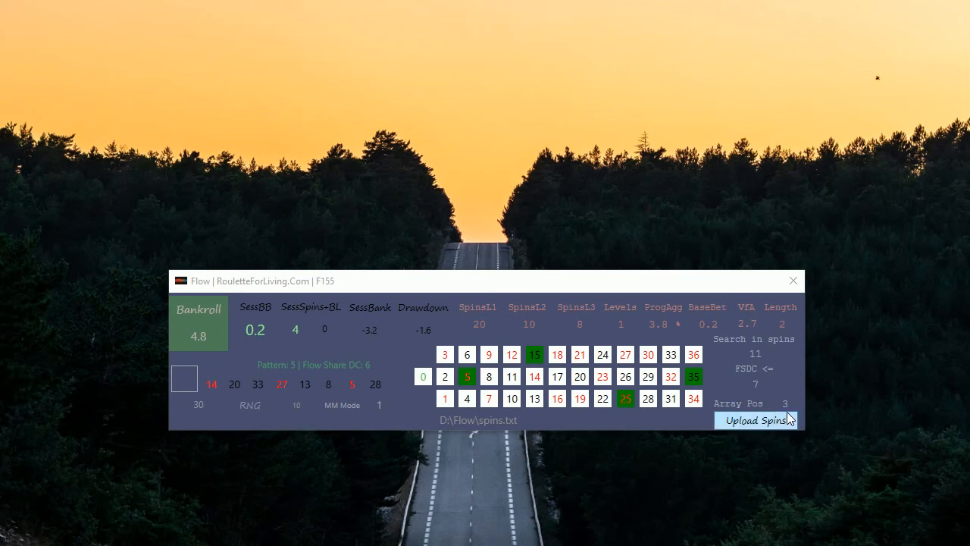
{"action": "mouse_move", "coordinate": [810, 494]}
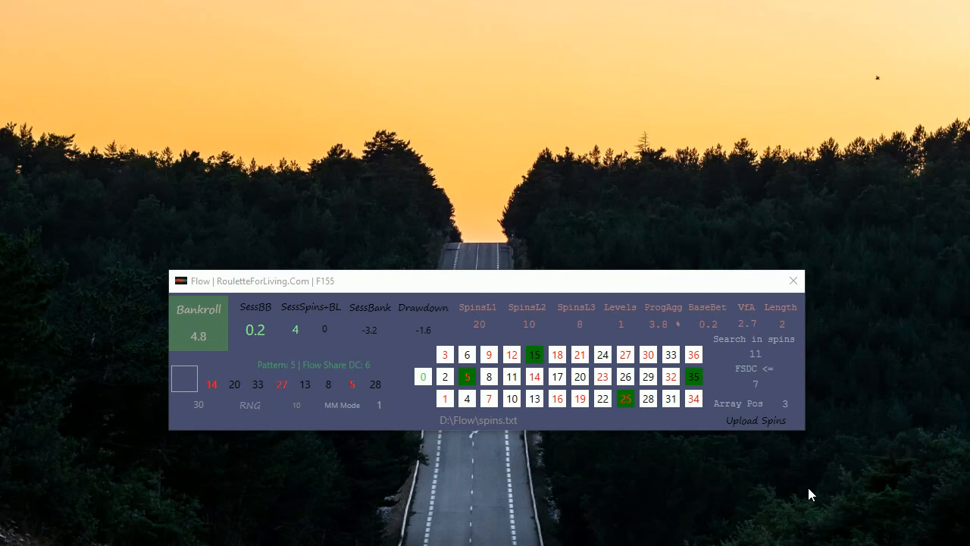
{"action": "mouse_move", "coordinate": [861, 494]}
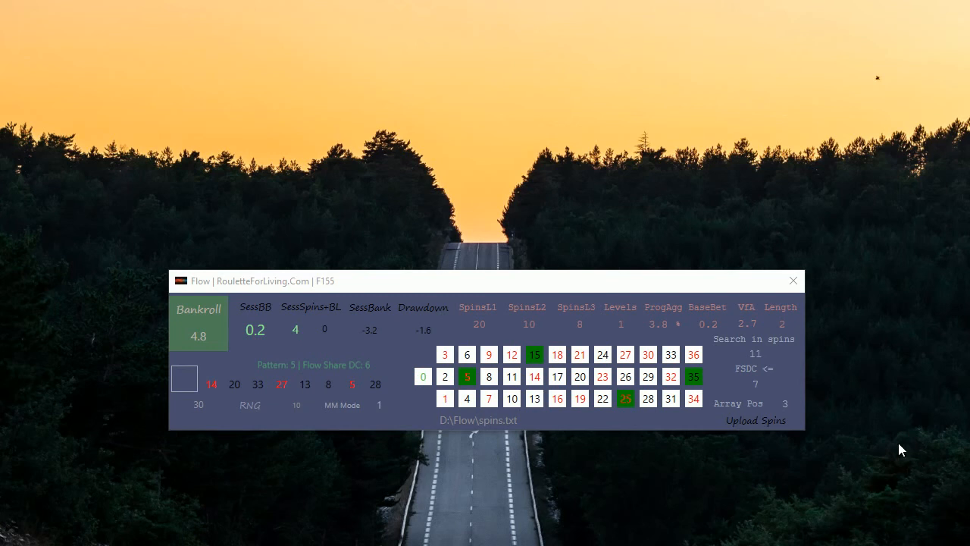
{"action": "mouse_move", "coordinate": [858, 394]}
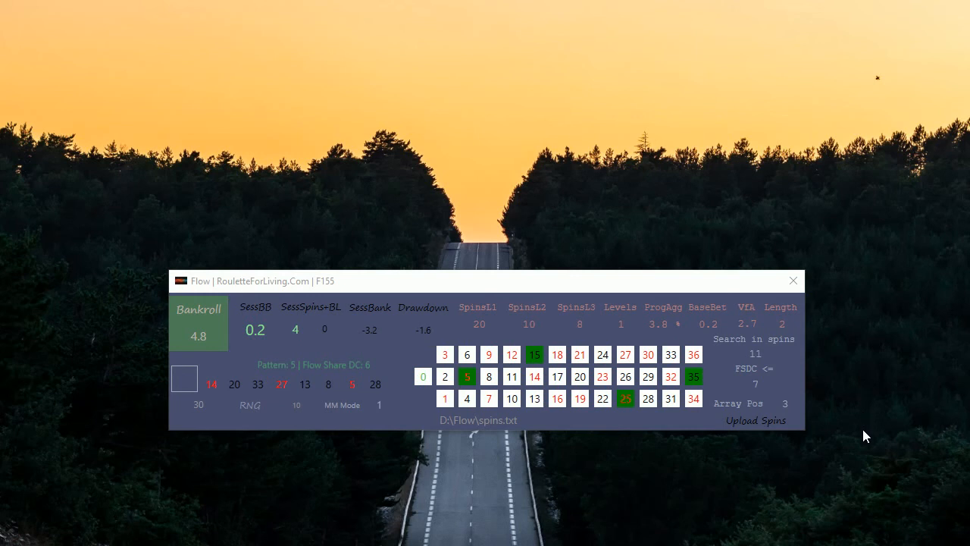
{"action": "mouse_move", "coordinate": [869, 427]}
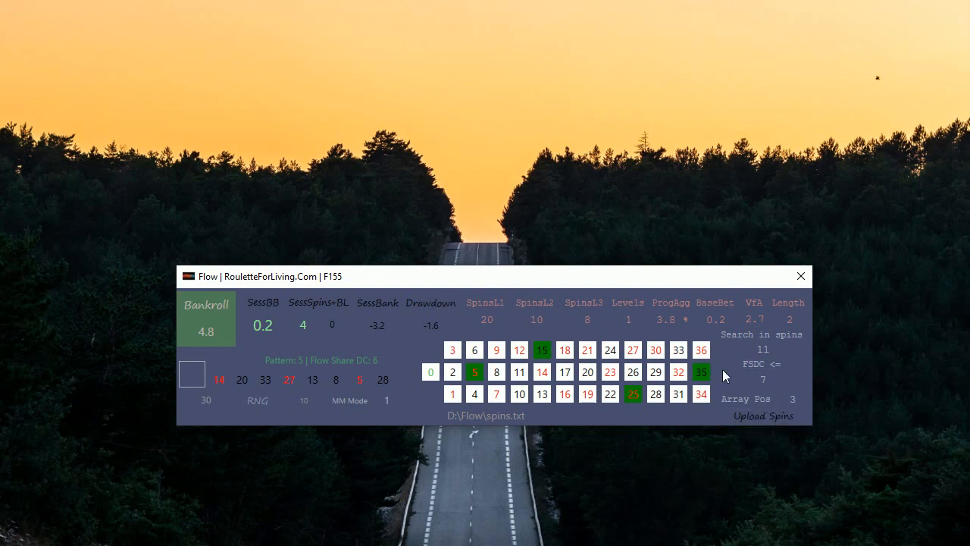
{"action": "mouse_move", "coordinate": [336, 279]}
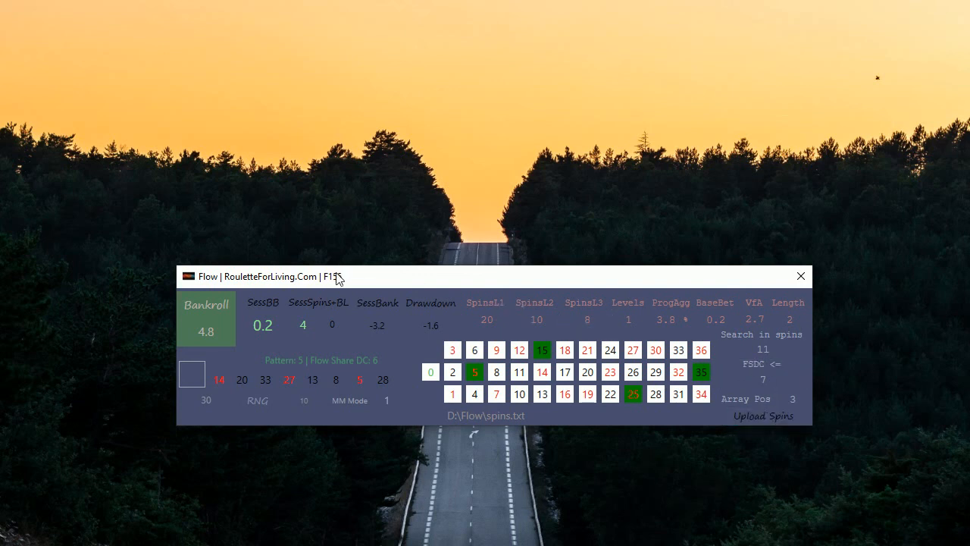
{"action": "left_click", "coordinate": [321, 359]}
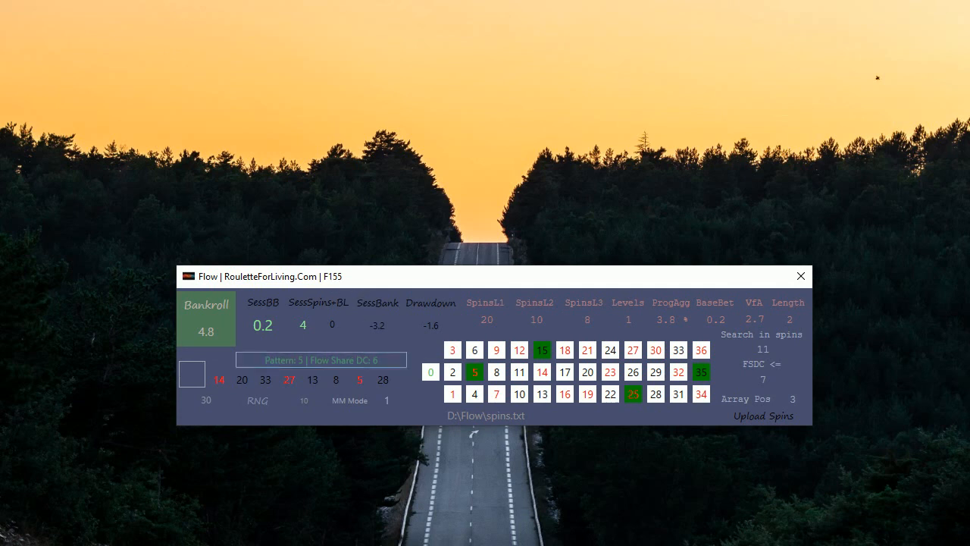
{"action": "mouse_move", "coordinate": [555, 443]}
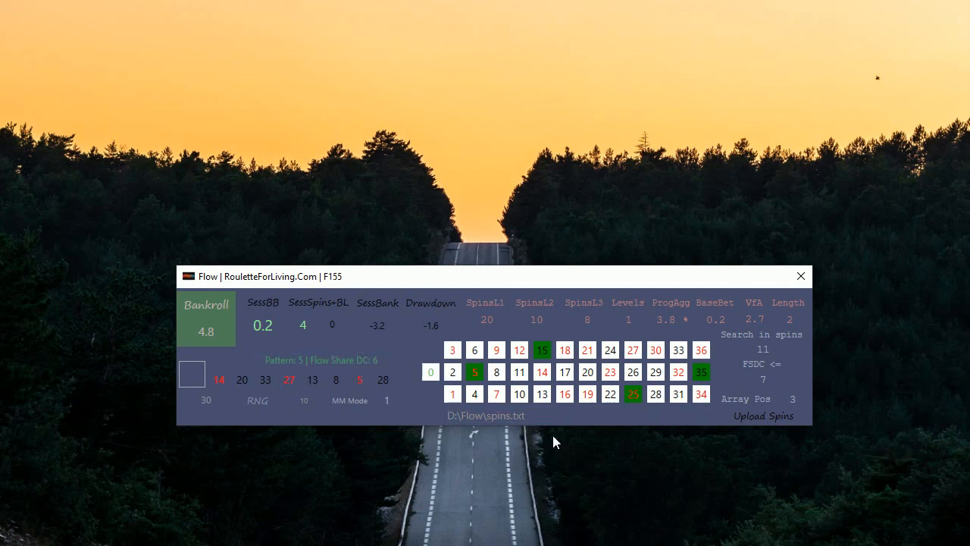
{"action": "mouse_move", "coordinate": [782, 491]}
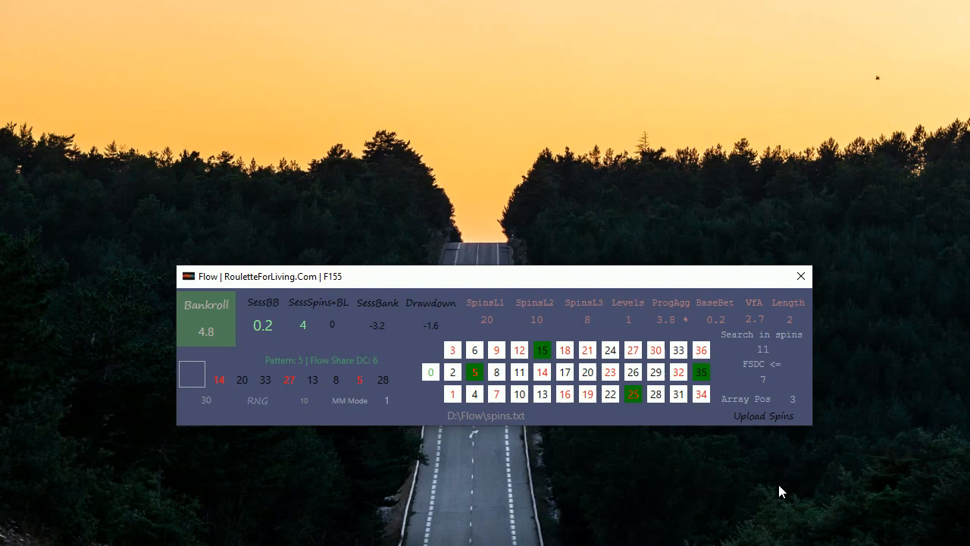
{"action": "mouse_move", "coordinate": [782, 488]}
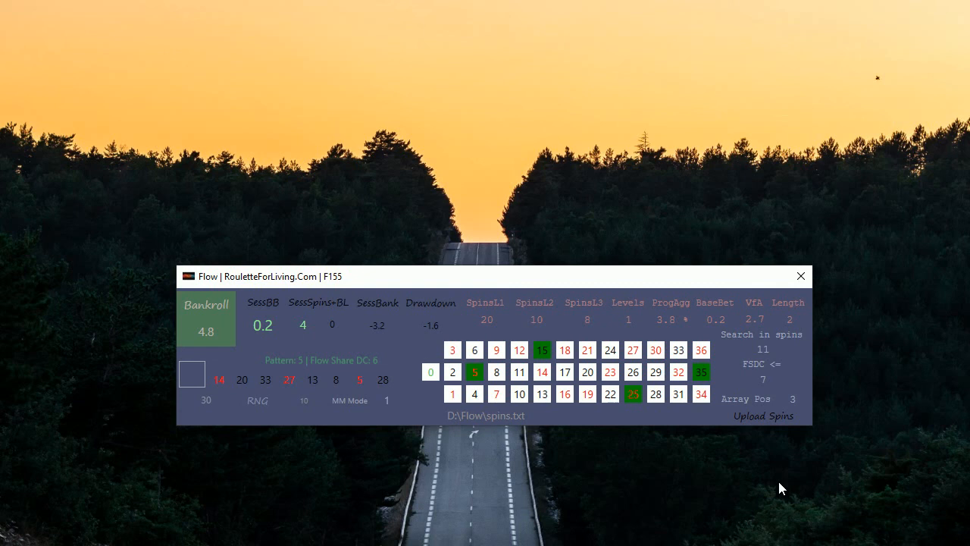
{"action": "mouse_move", "coordinate": [786, 475]}
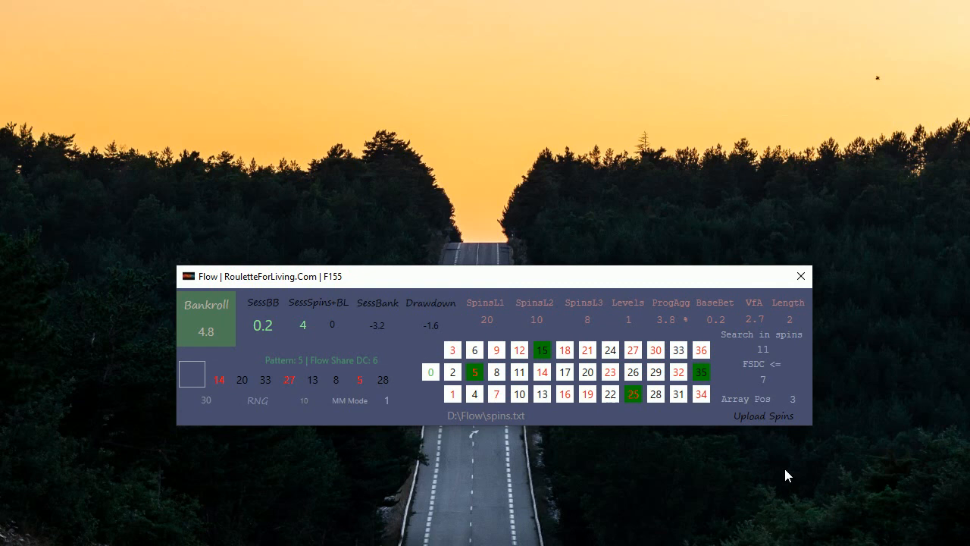
{"action": "mouse_move", "coordinate": [558, 479]}
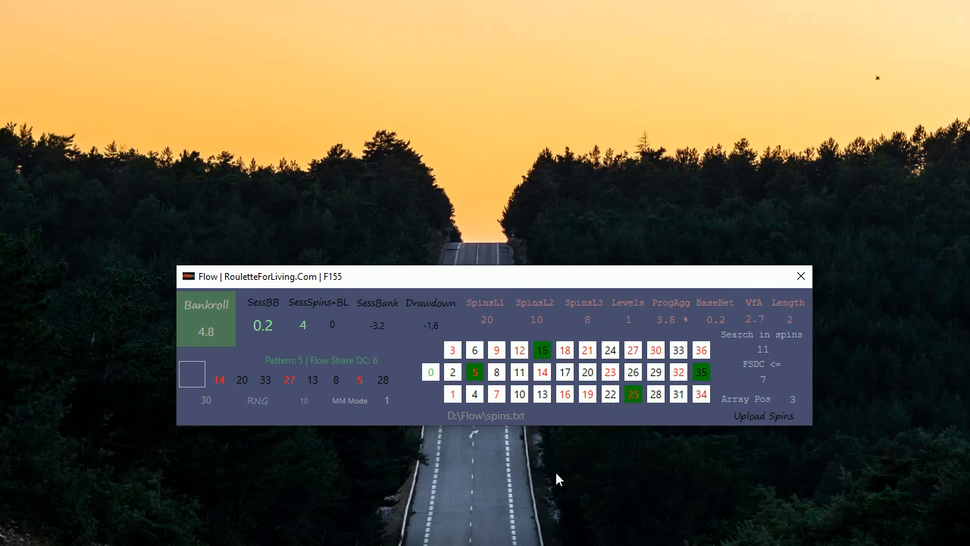